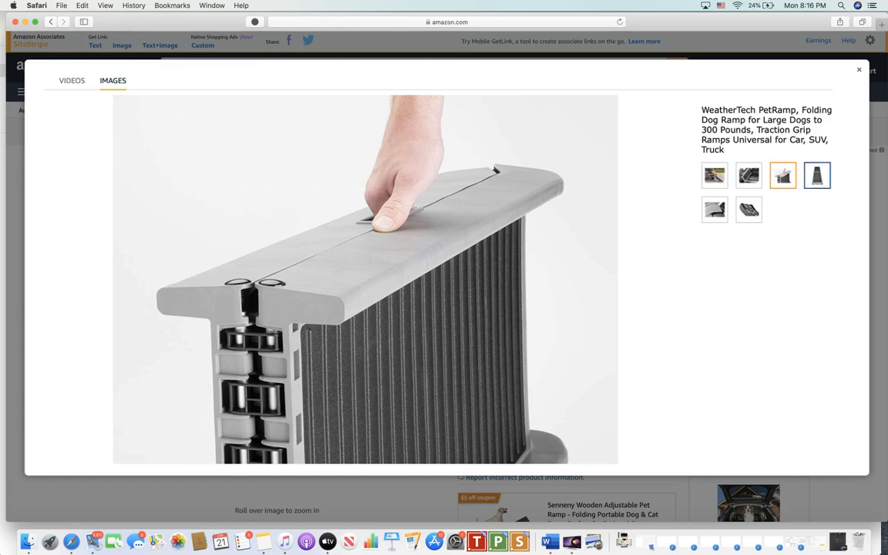
Step: Browse the PetRamp thumbnails — unfolded ramp, another view, wavy-edge close-up — ending on the SUV loading photo
left_click(817, 176)
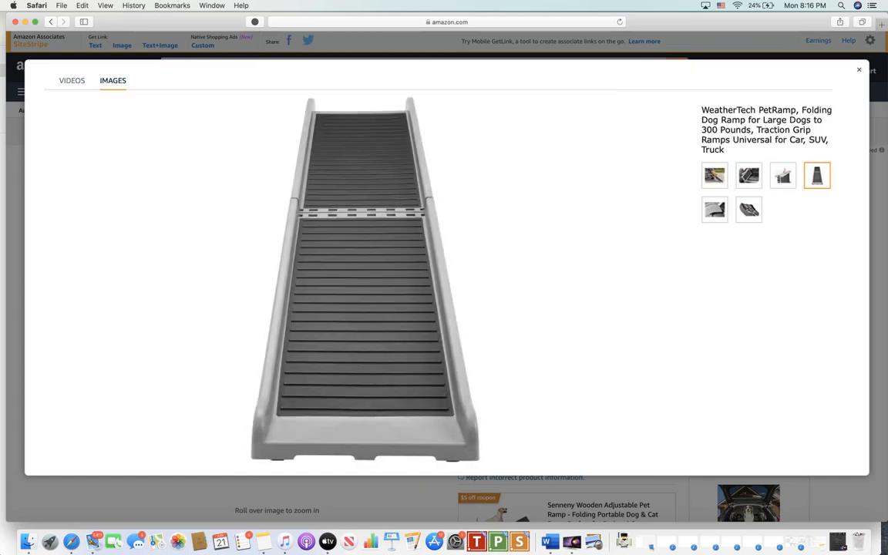
left_click(713, 210)
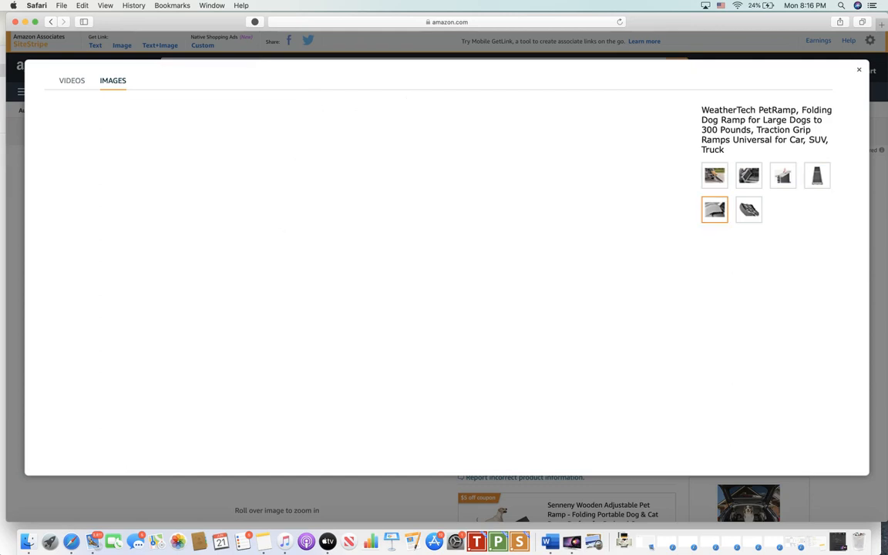
left_click(748, 210)
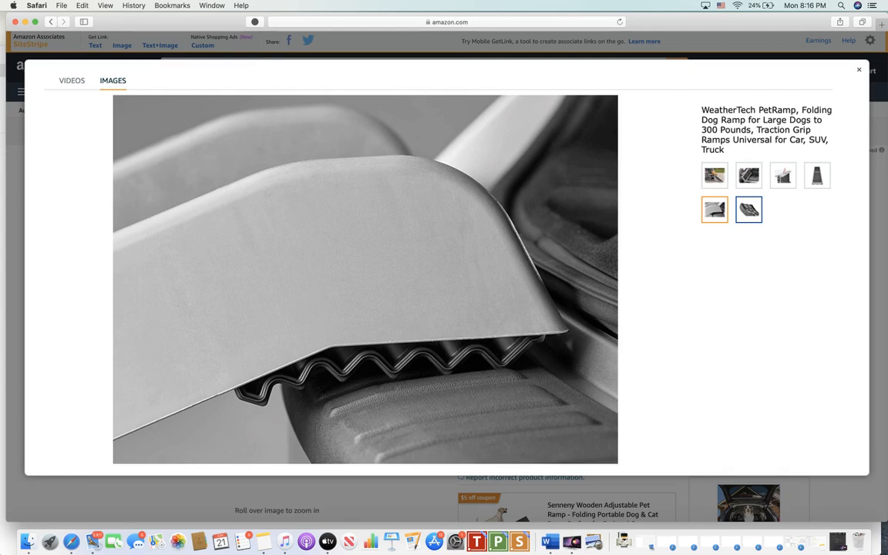
left_click(749, 176)
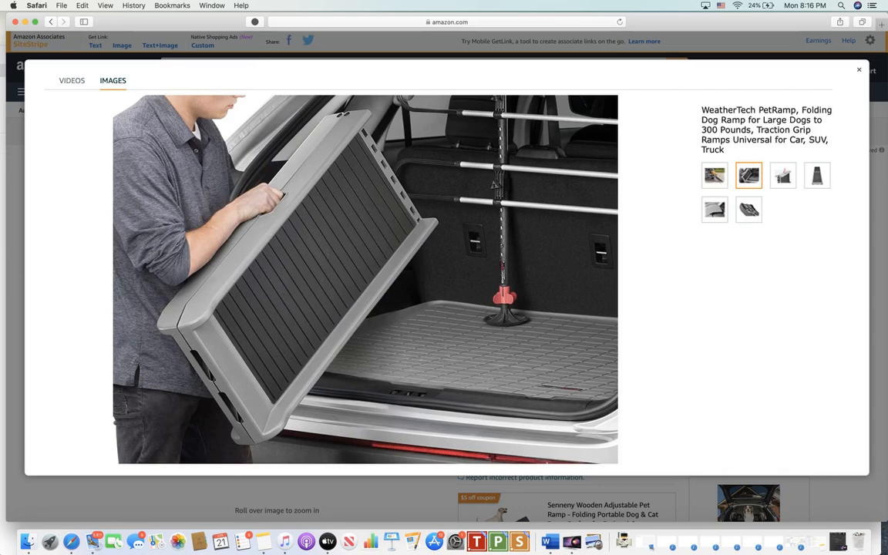